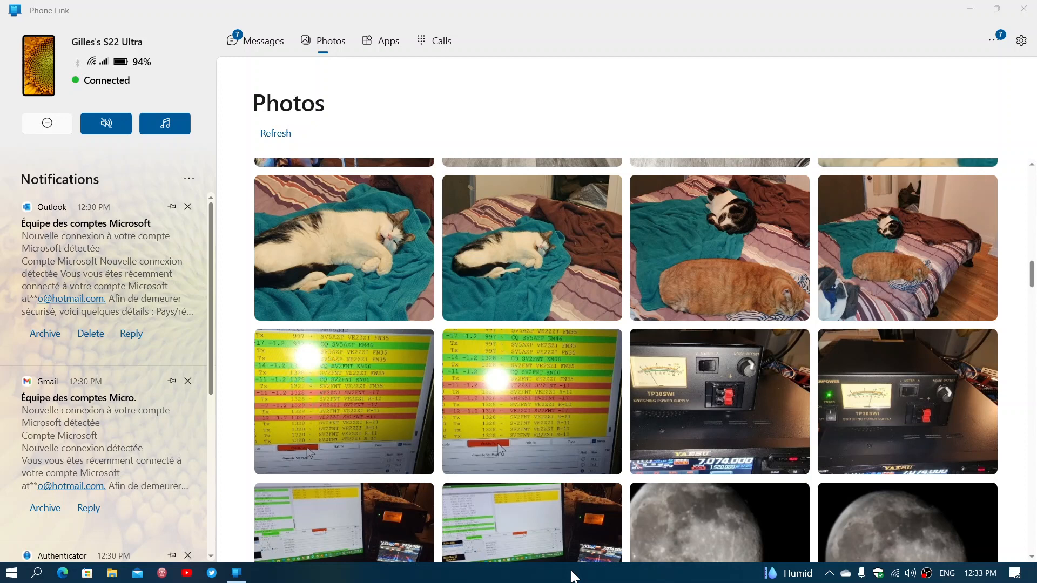
- Scroll the Photos gallery down to the moon and computer-screen shots
scroll("down", 3)
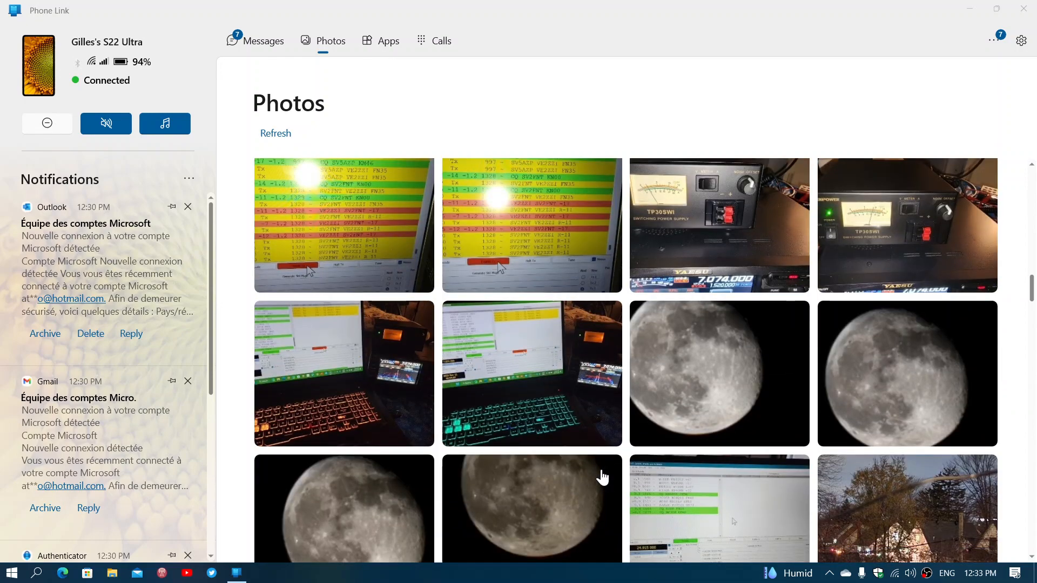
mouse_move(715, 344)
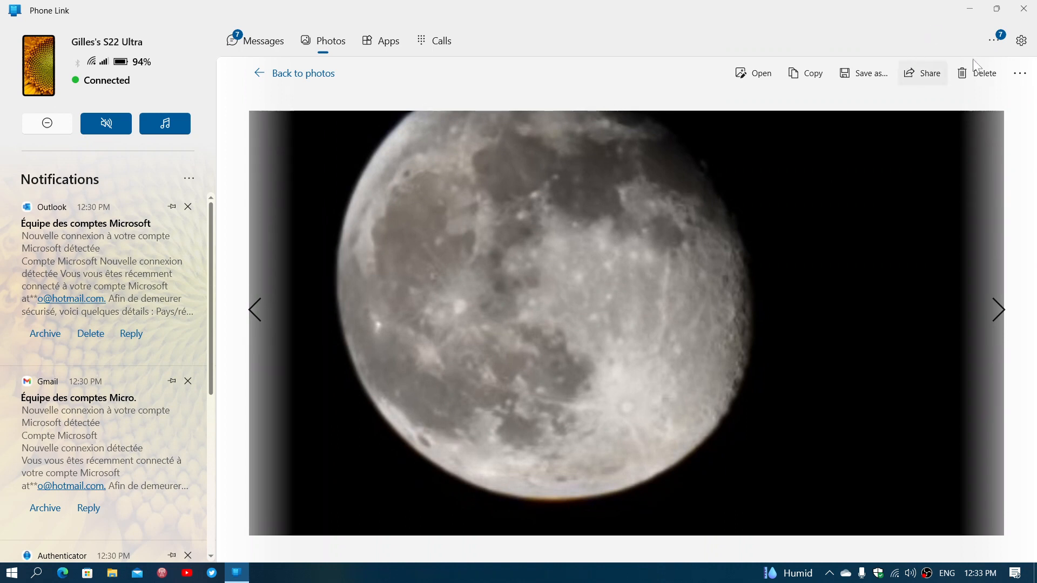
mouse_move(985, 73)
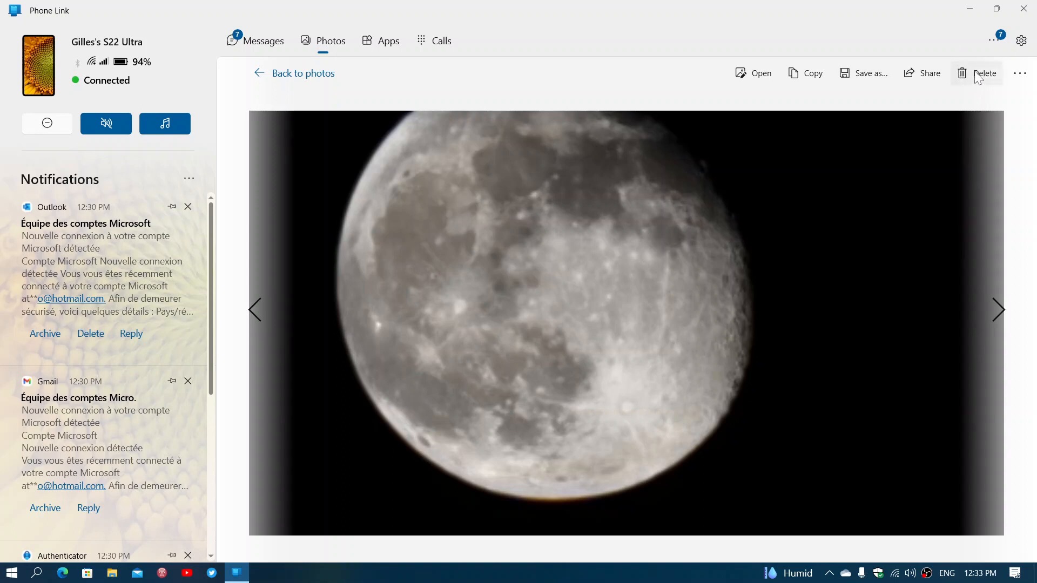
mouse_move(739, 247)
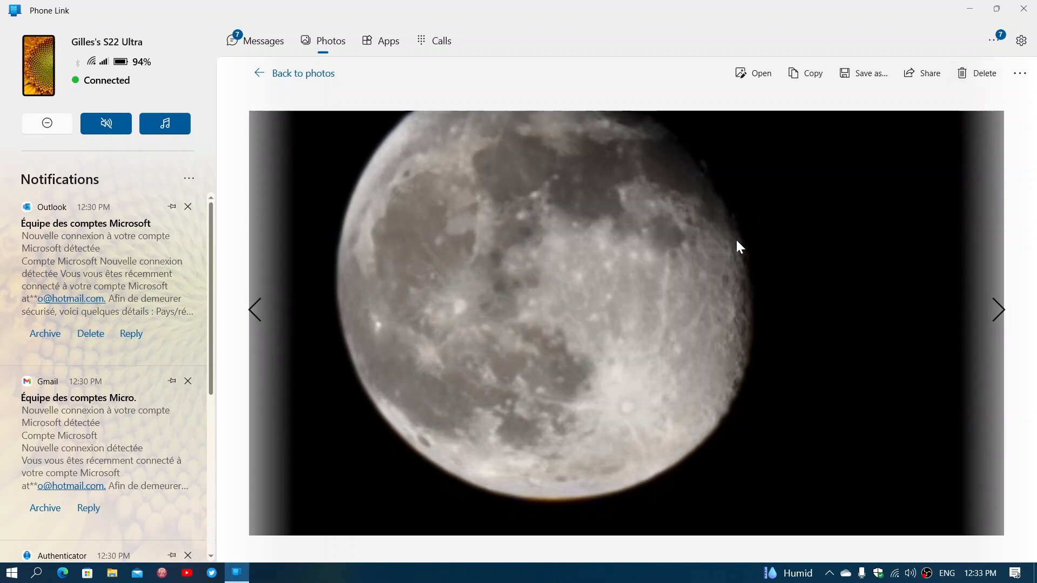
mouse_move(678, 374)
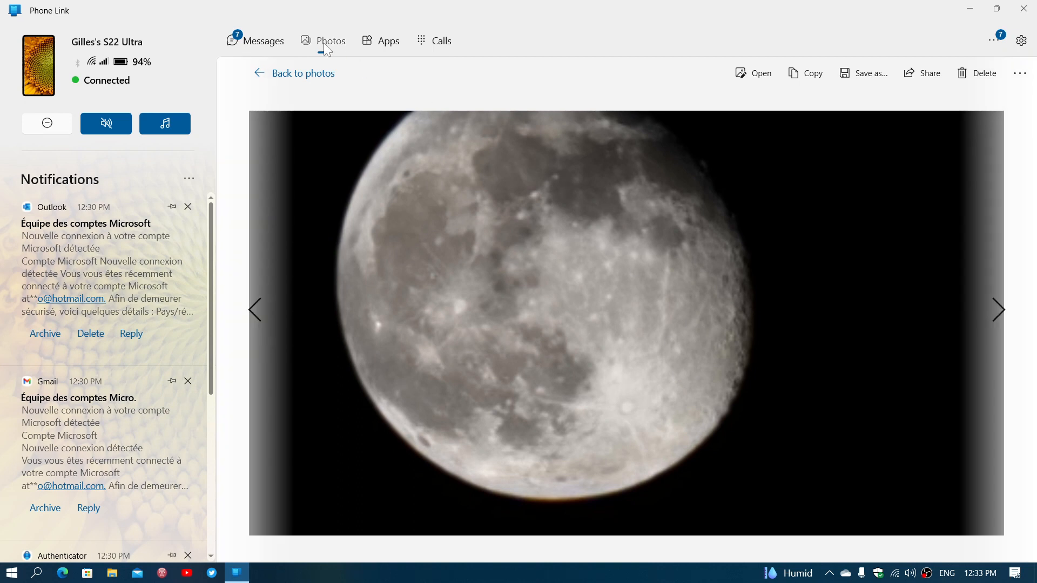
mouse_move(585, 76)
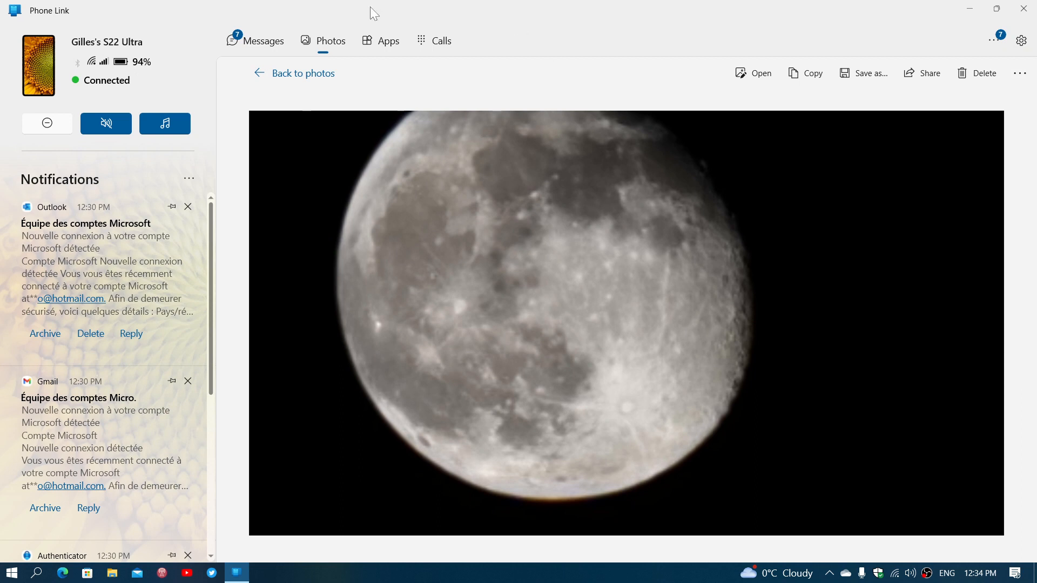
mouse_move(505, 95)
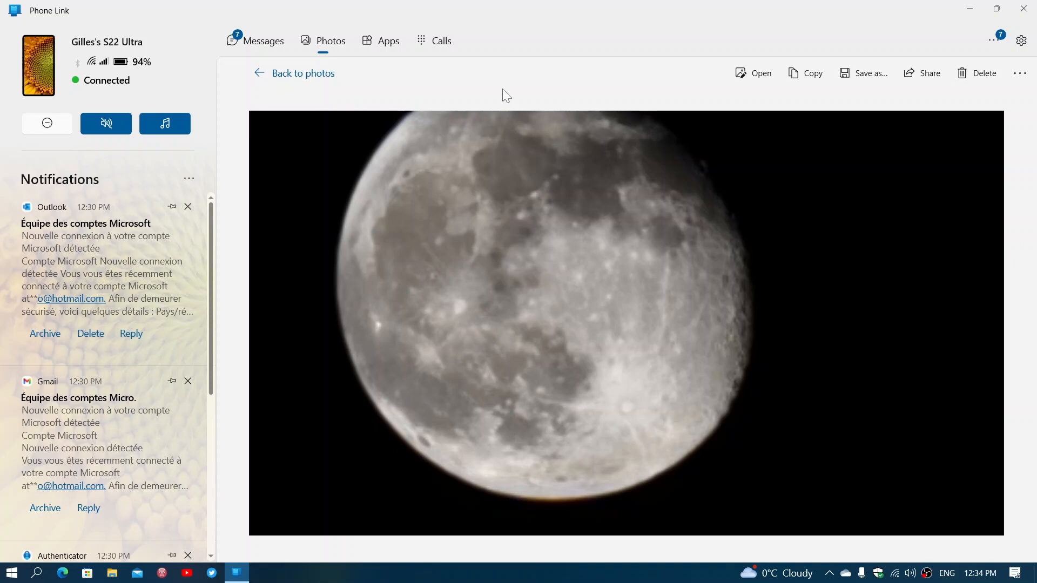
mouse_move(495, 74)
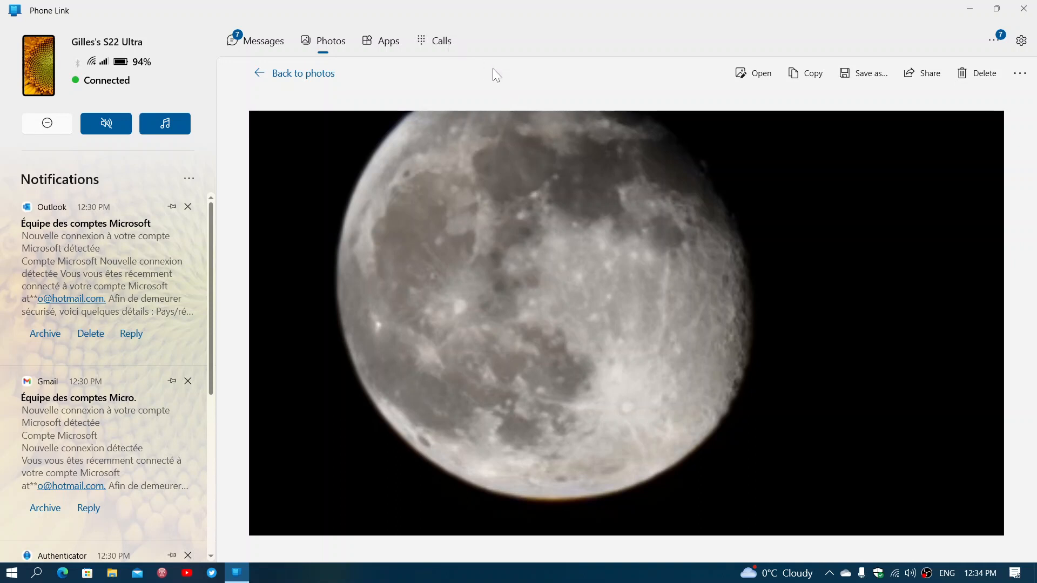
mouse_move(525, 91)
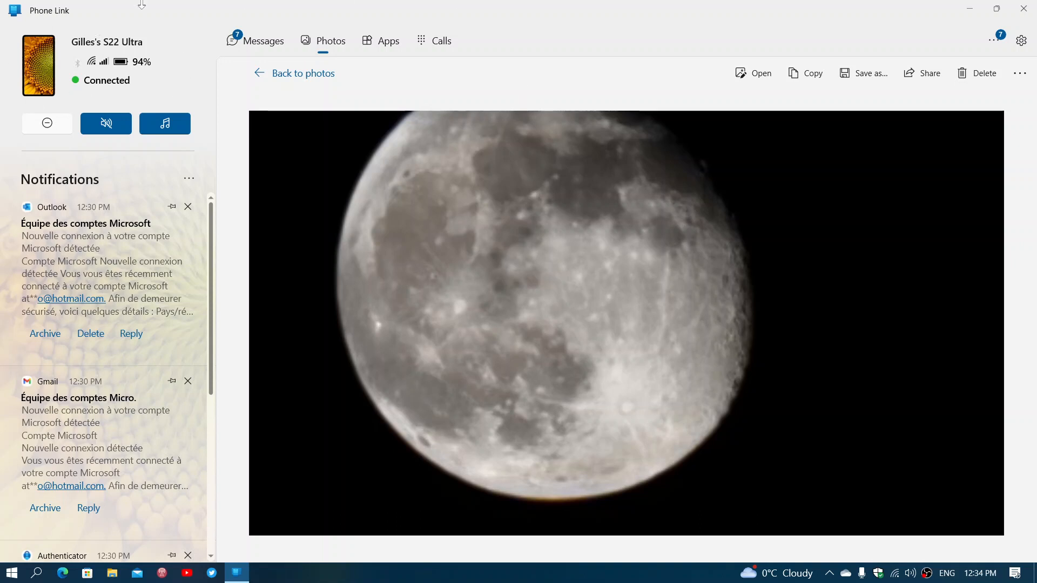
mouse_move(609, 85)
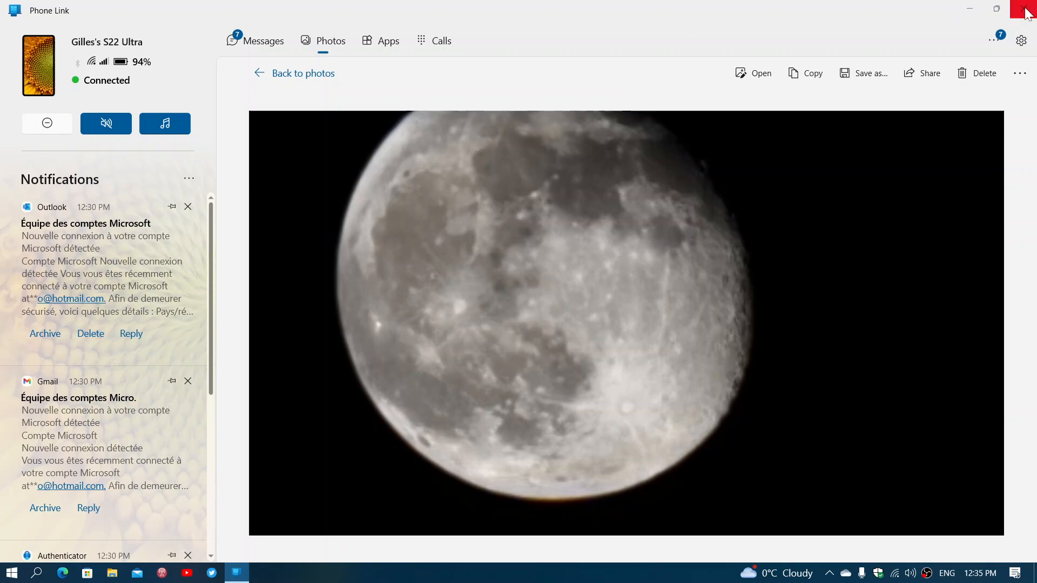
- Close Phone Link, leaving only the Windows desktop
left_click(1024, 8)
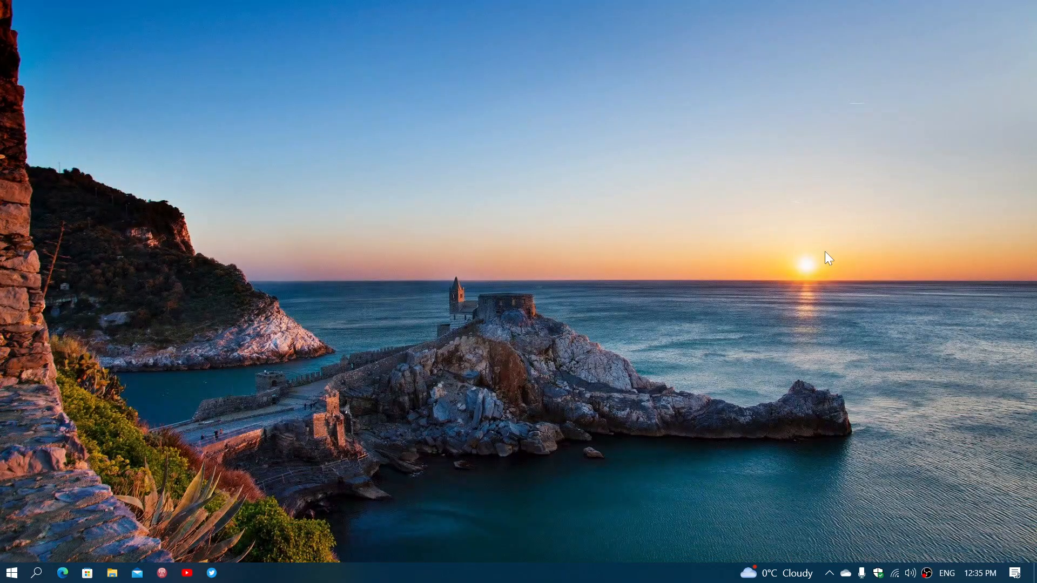